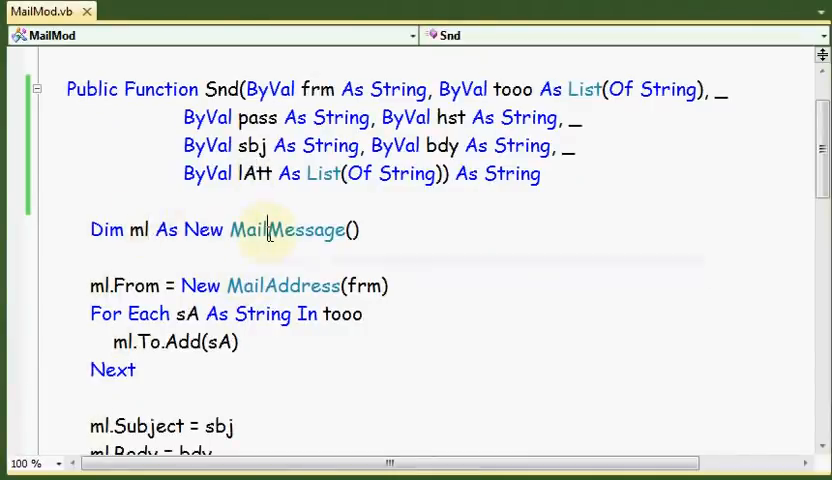
- Collapse the Snd function to a one-line declaration inside Module MailMod
scroll("down", 3)
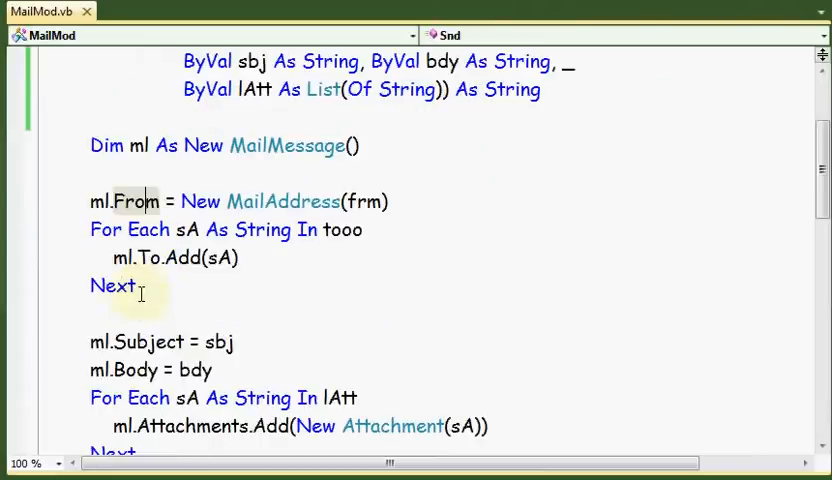
mouse_move(76, 222)
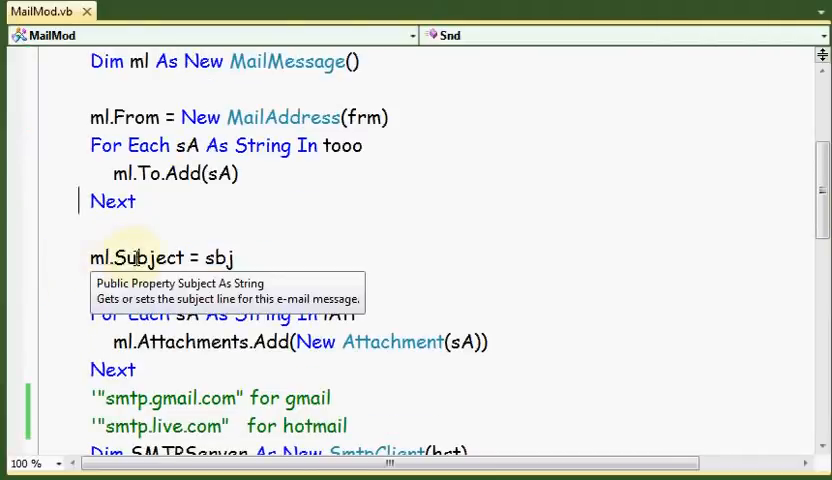
scroll("down", 3)
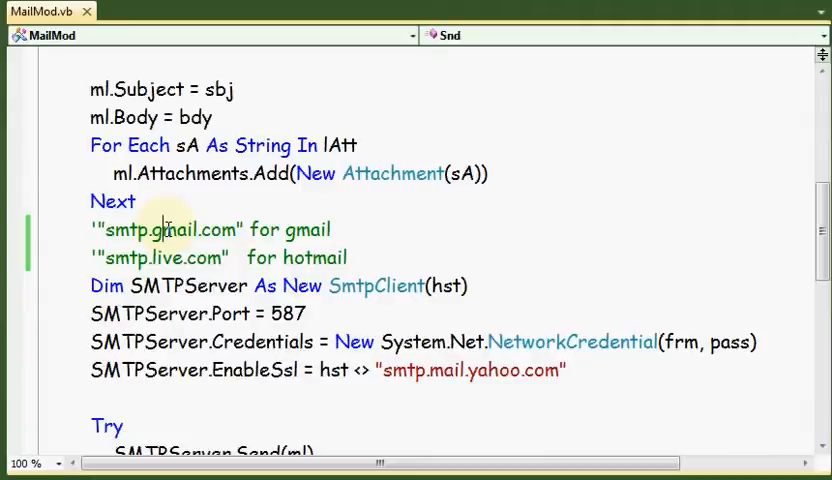
mouse_move(150, 258)
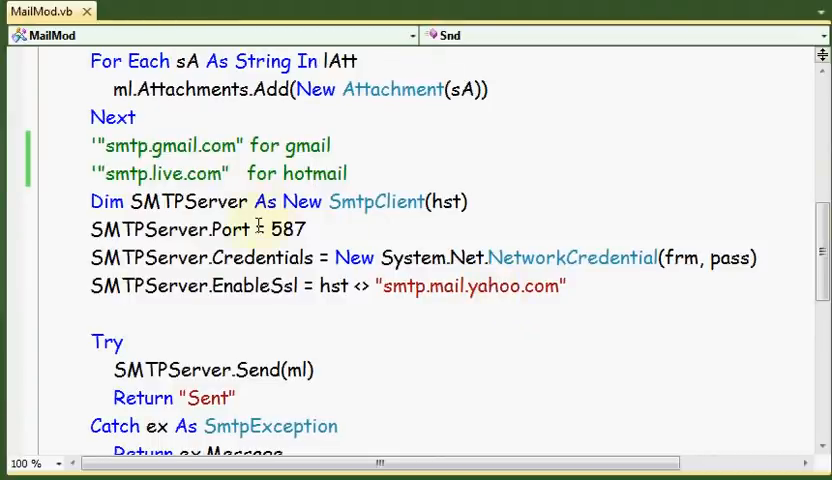
mouse_move(410, 258)
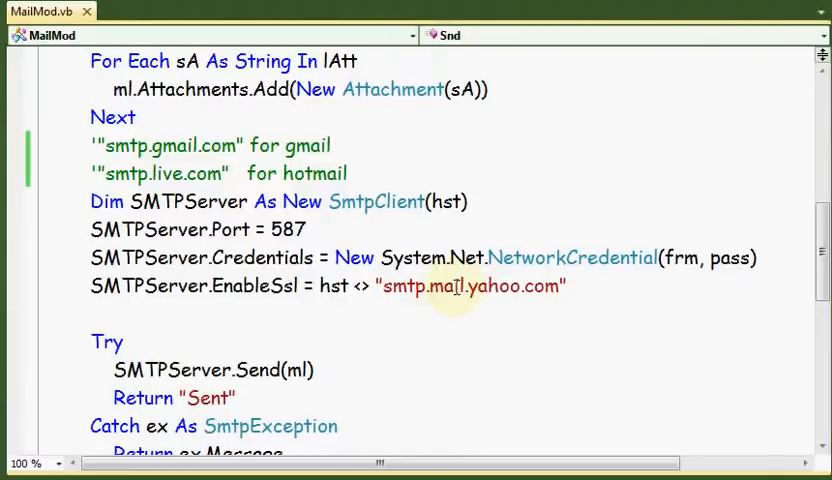
scroll("down", 3)
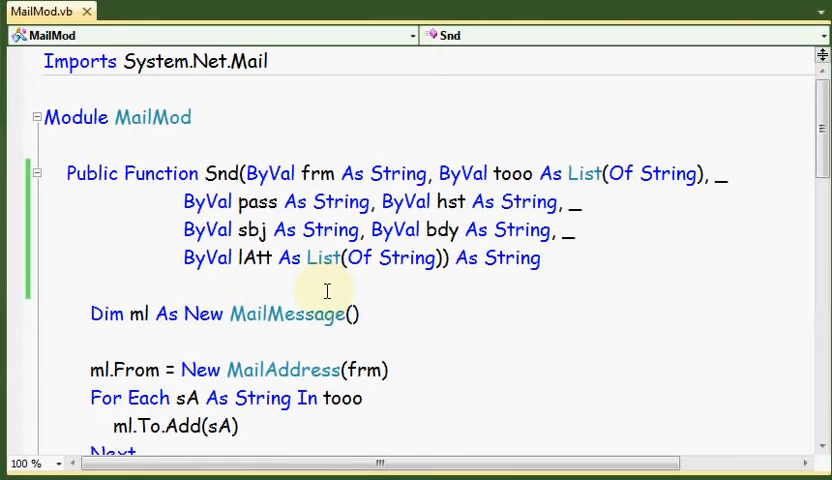
left_click(36, 172)
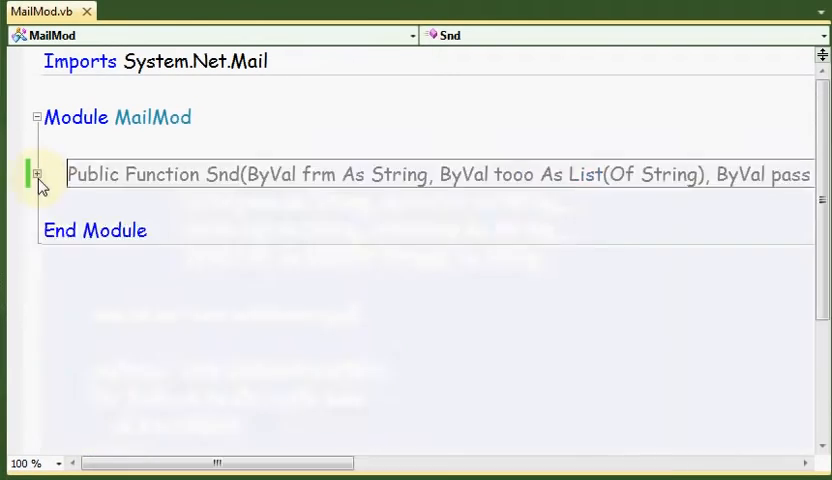